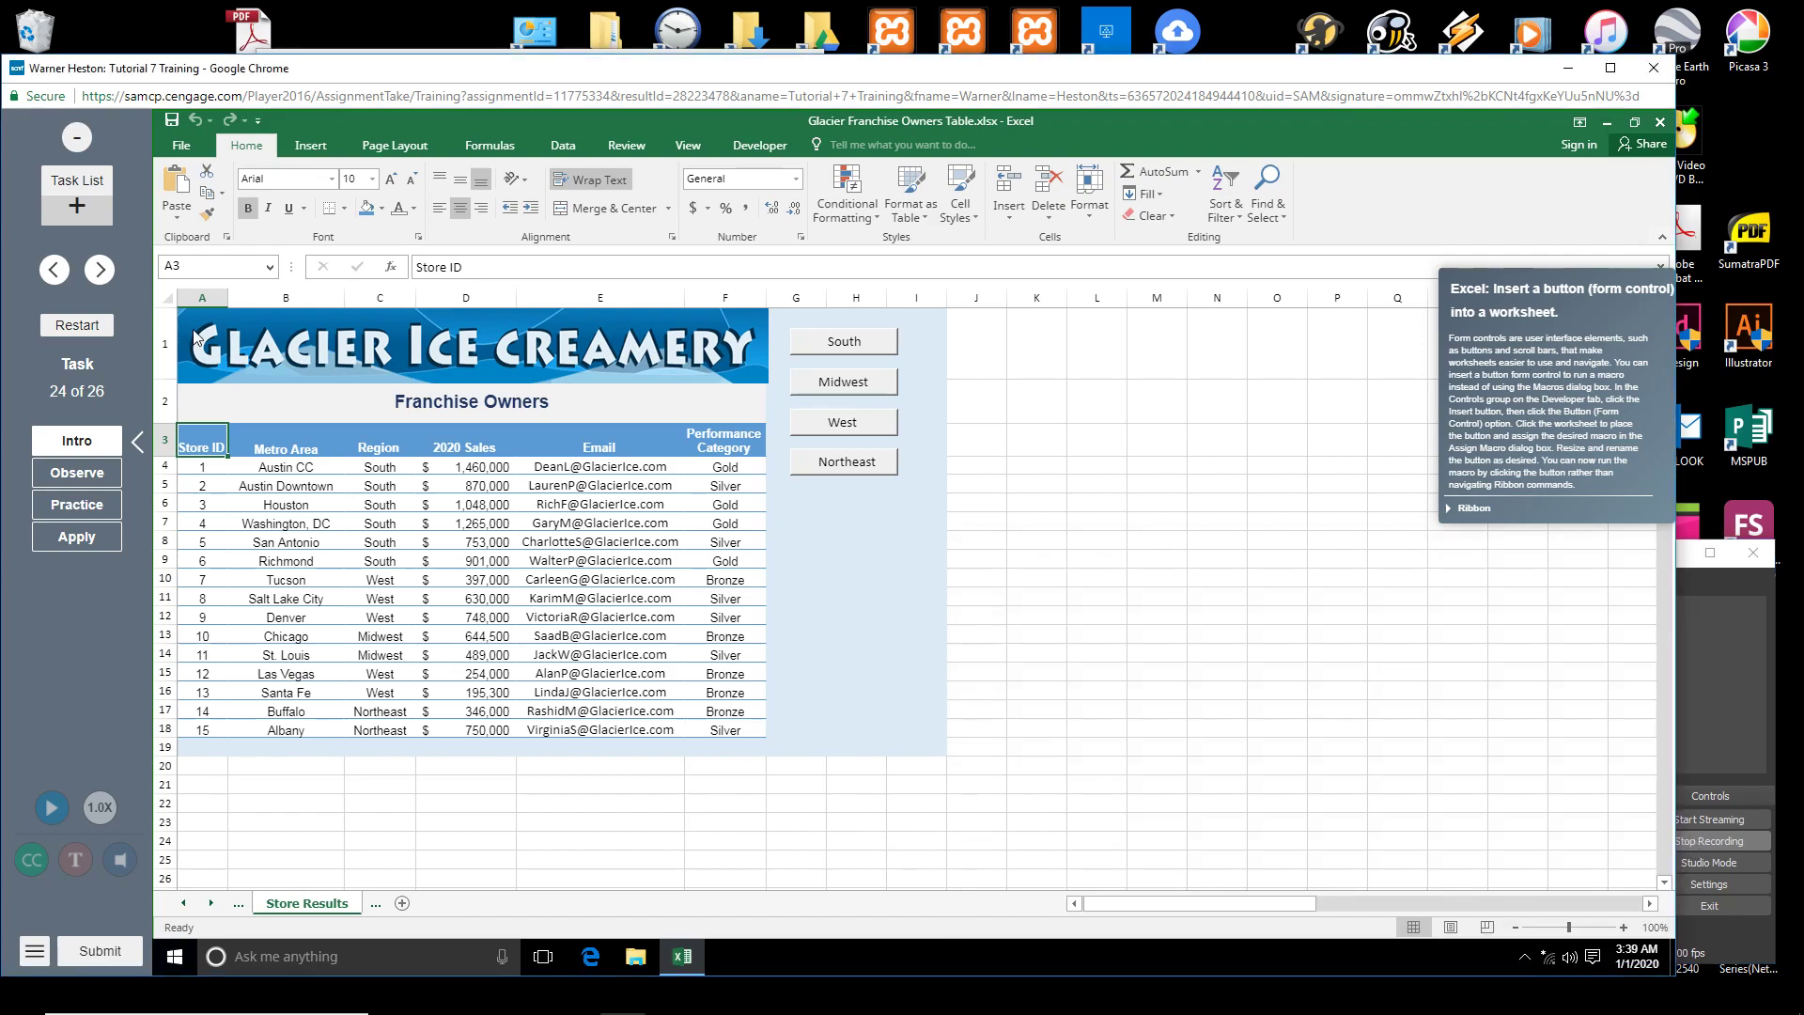
Begin Practice mode for the insert-a-button task from the SAM task panel.
click(75, 504)
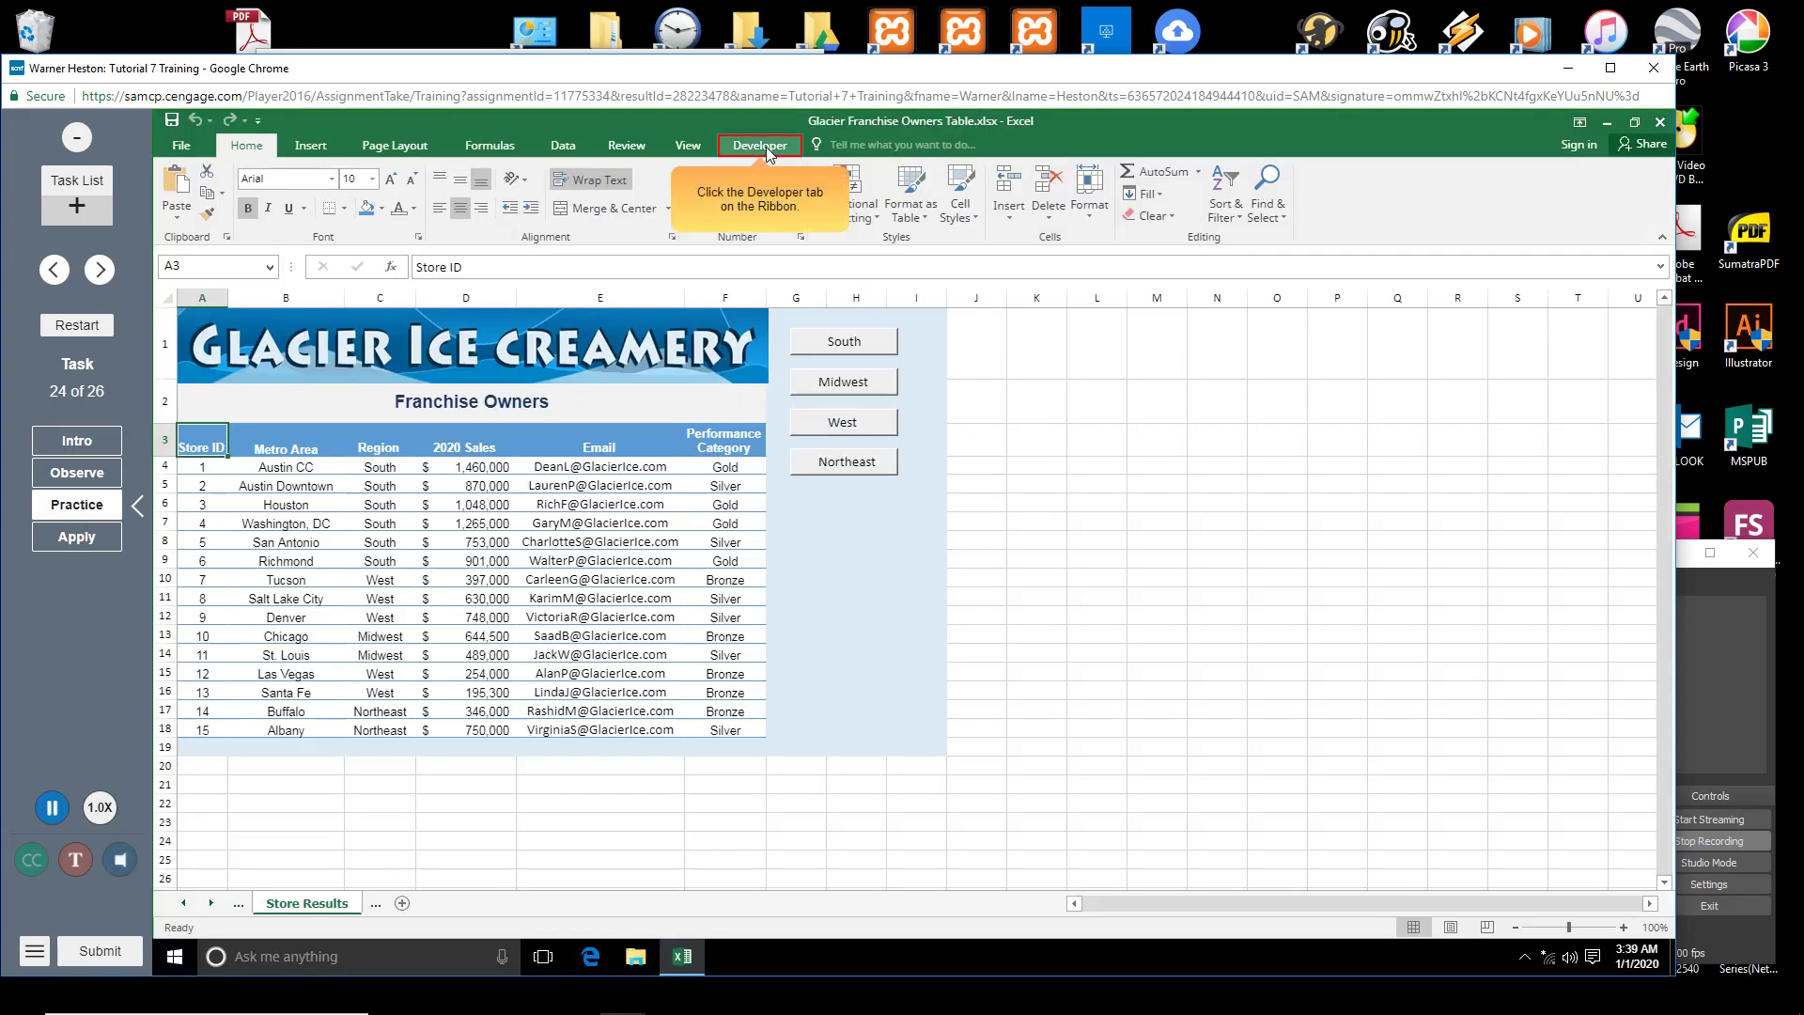
From the Developer ribbon's Insert controls list, pick Button (Form Control).
click(757, 145)
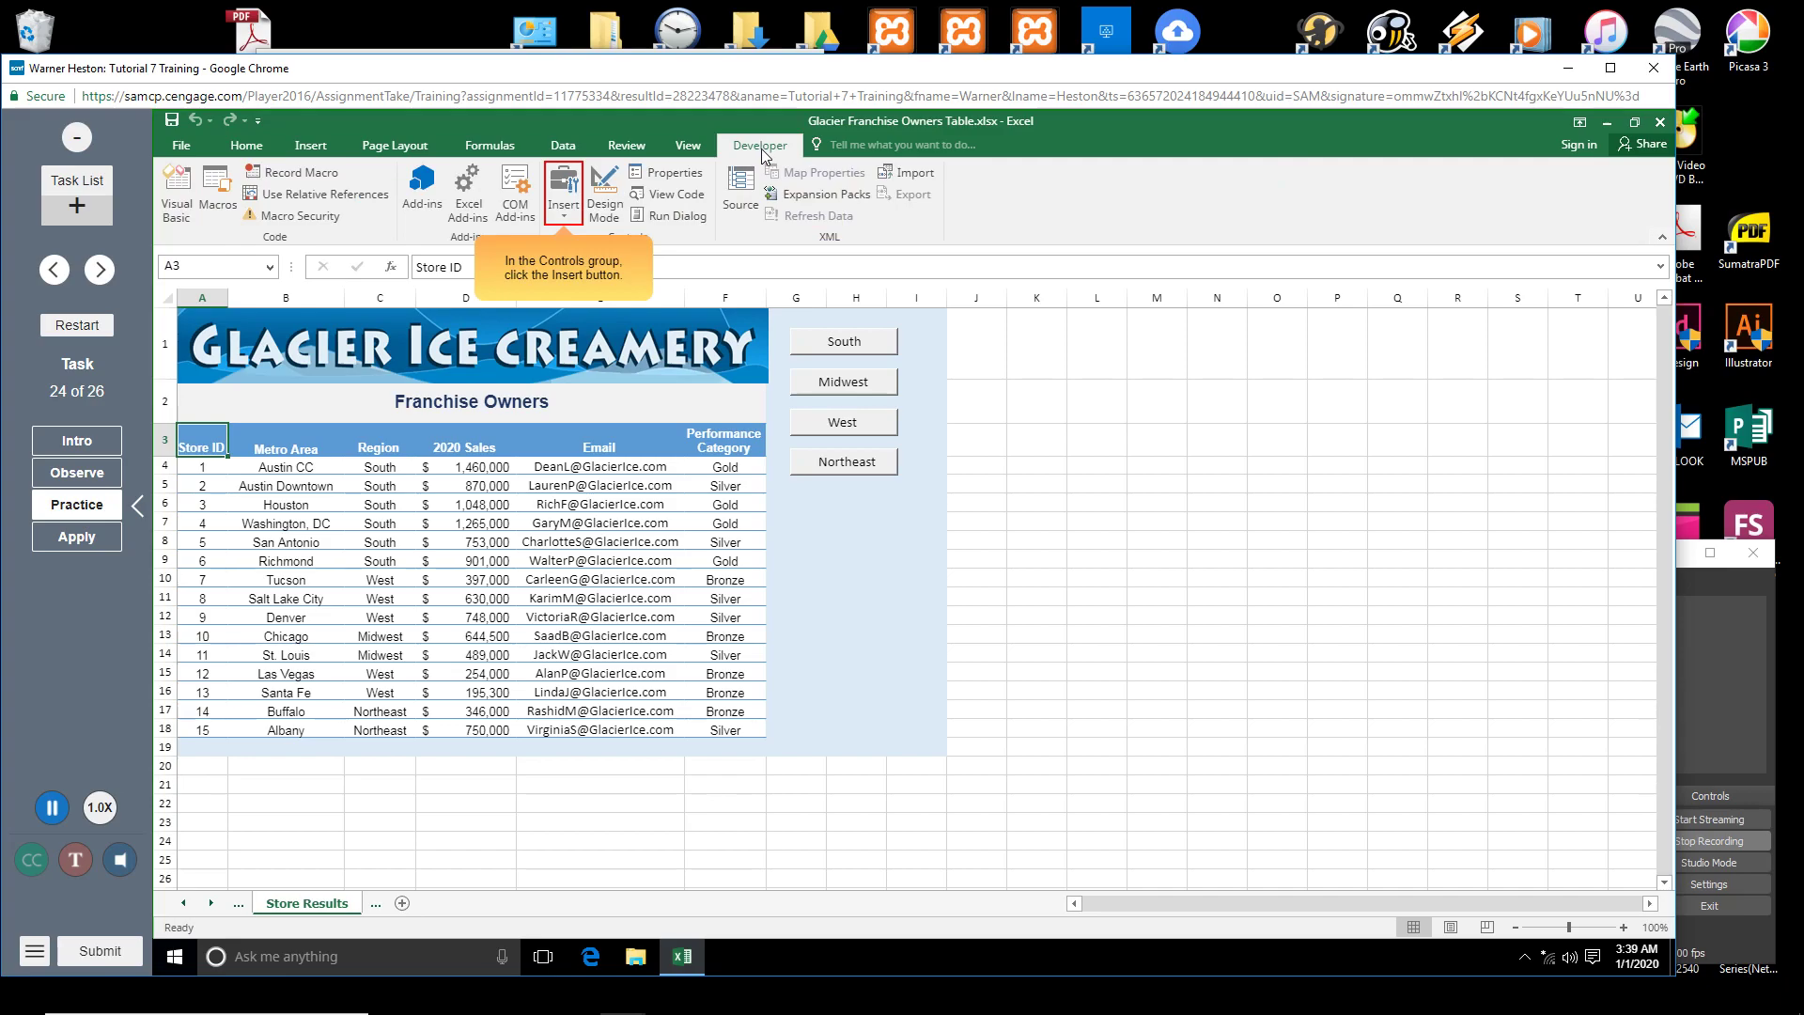
click(562, 190)
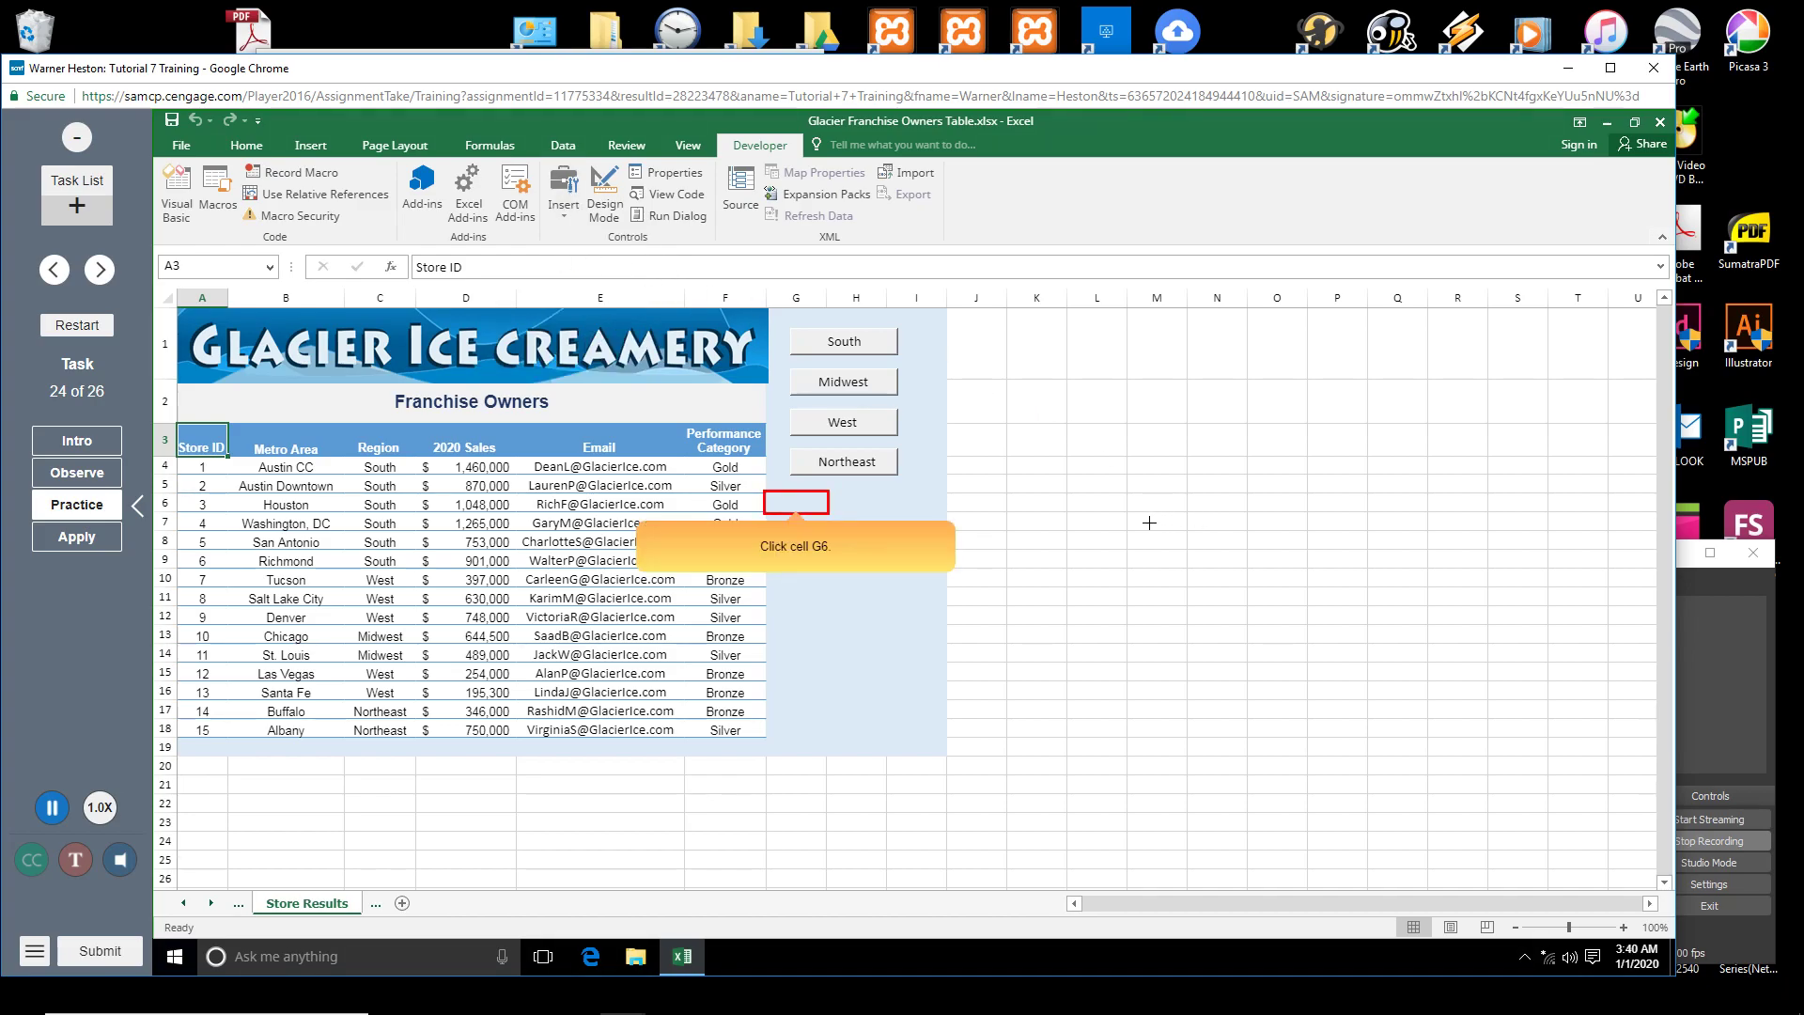
Place the new form-control button at cell G6, bringing up the Assign Macro dialog.
click(797, 504)
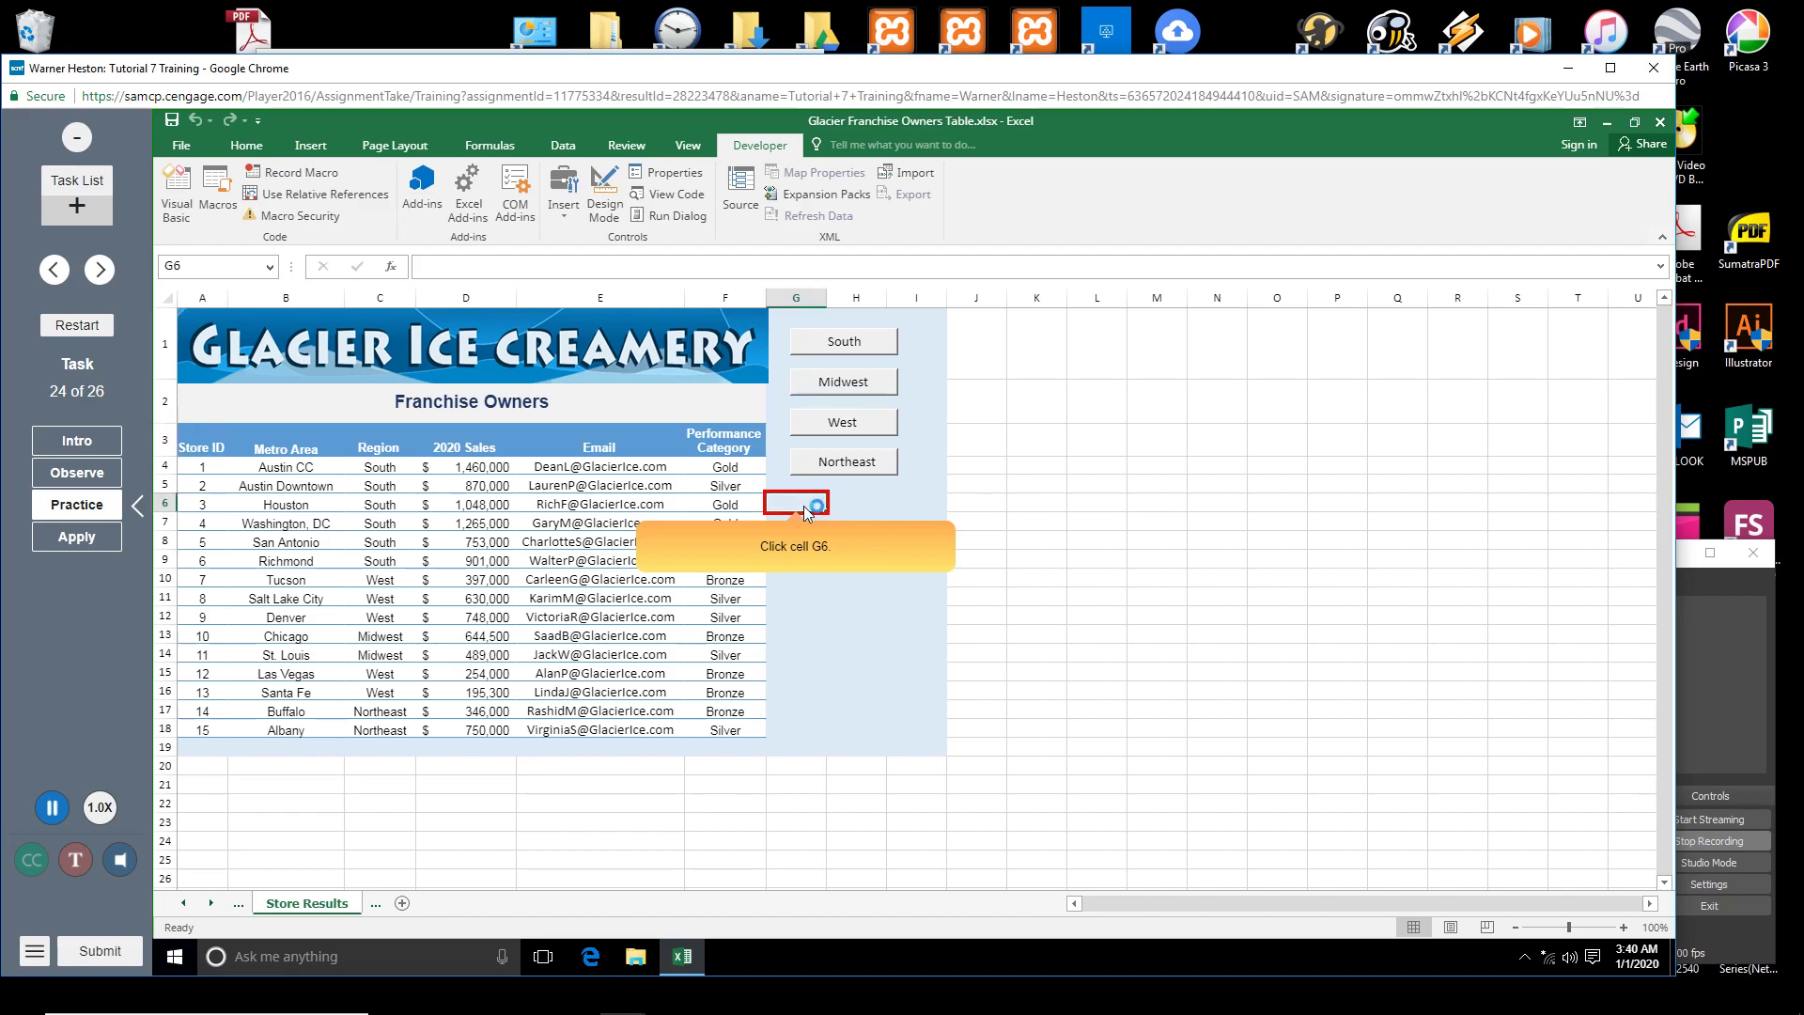
click(797, 500)
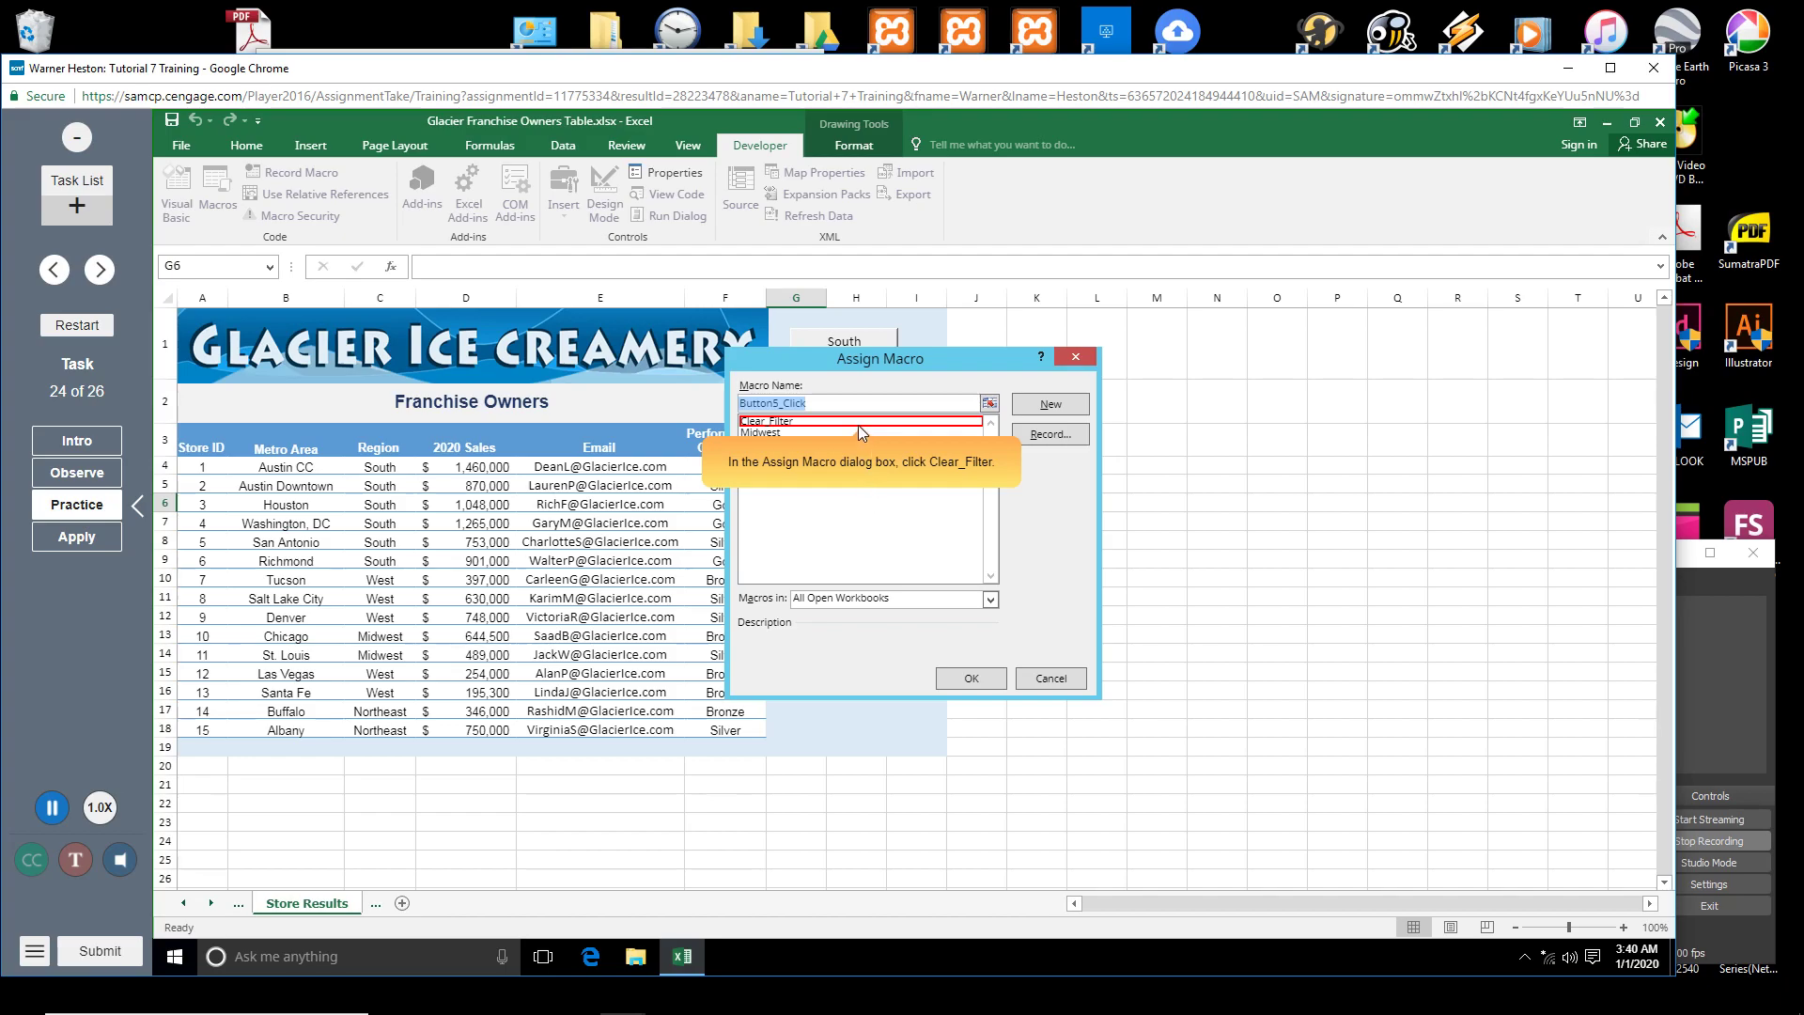
Assign the Clear_Filter macro to the new G6 button and confirm.
click(766, 419)
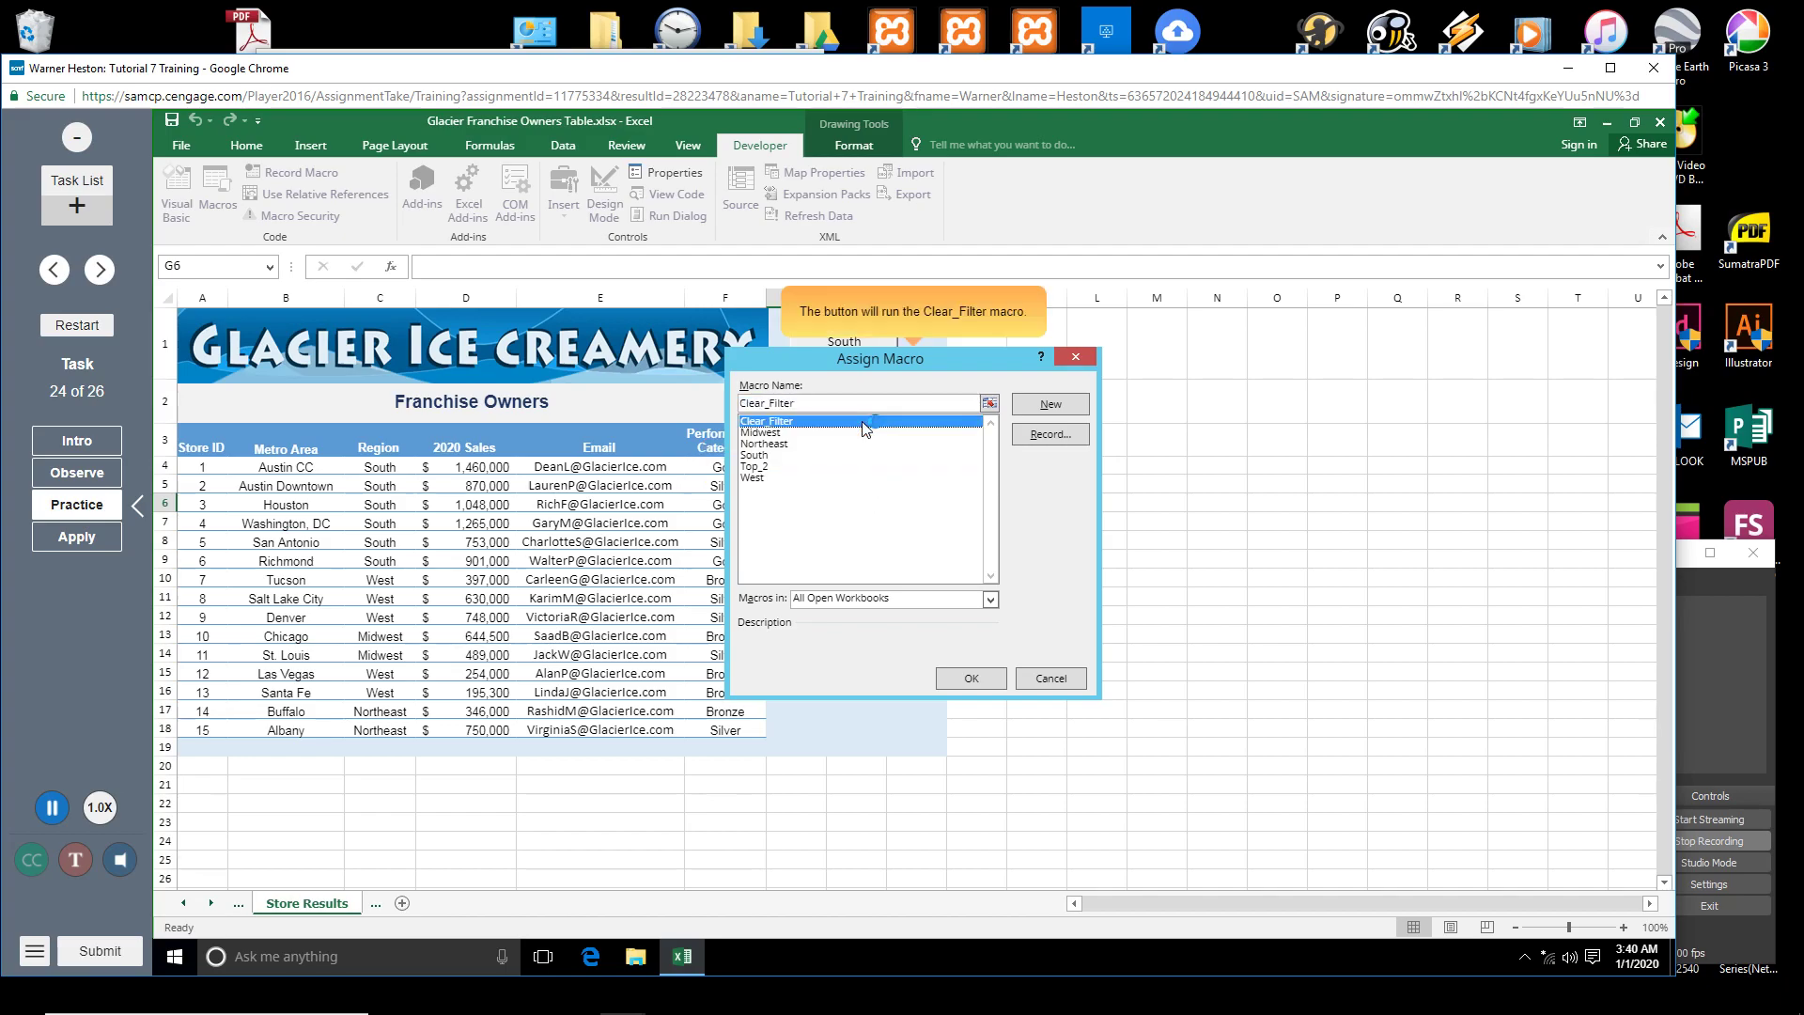
mouse_move(865, 436)
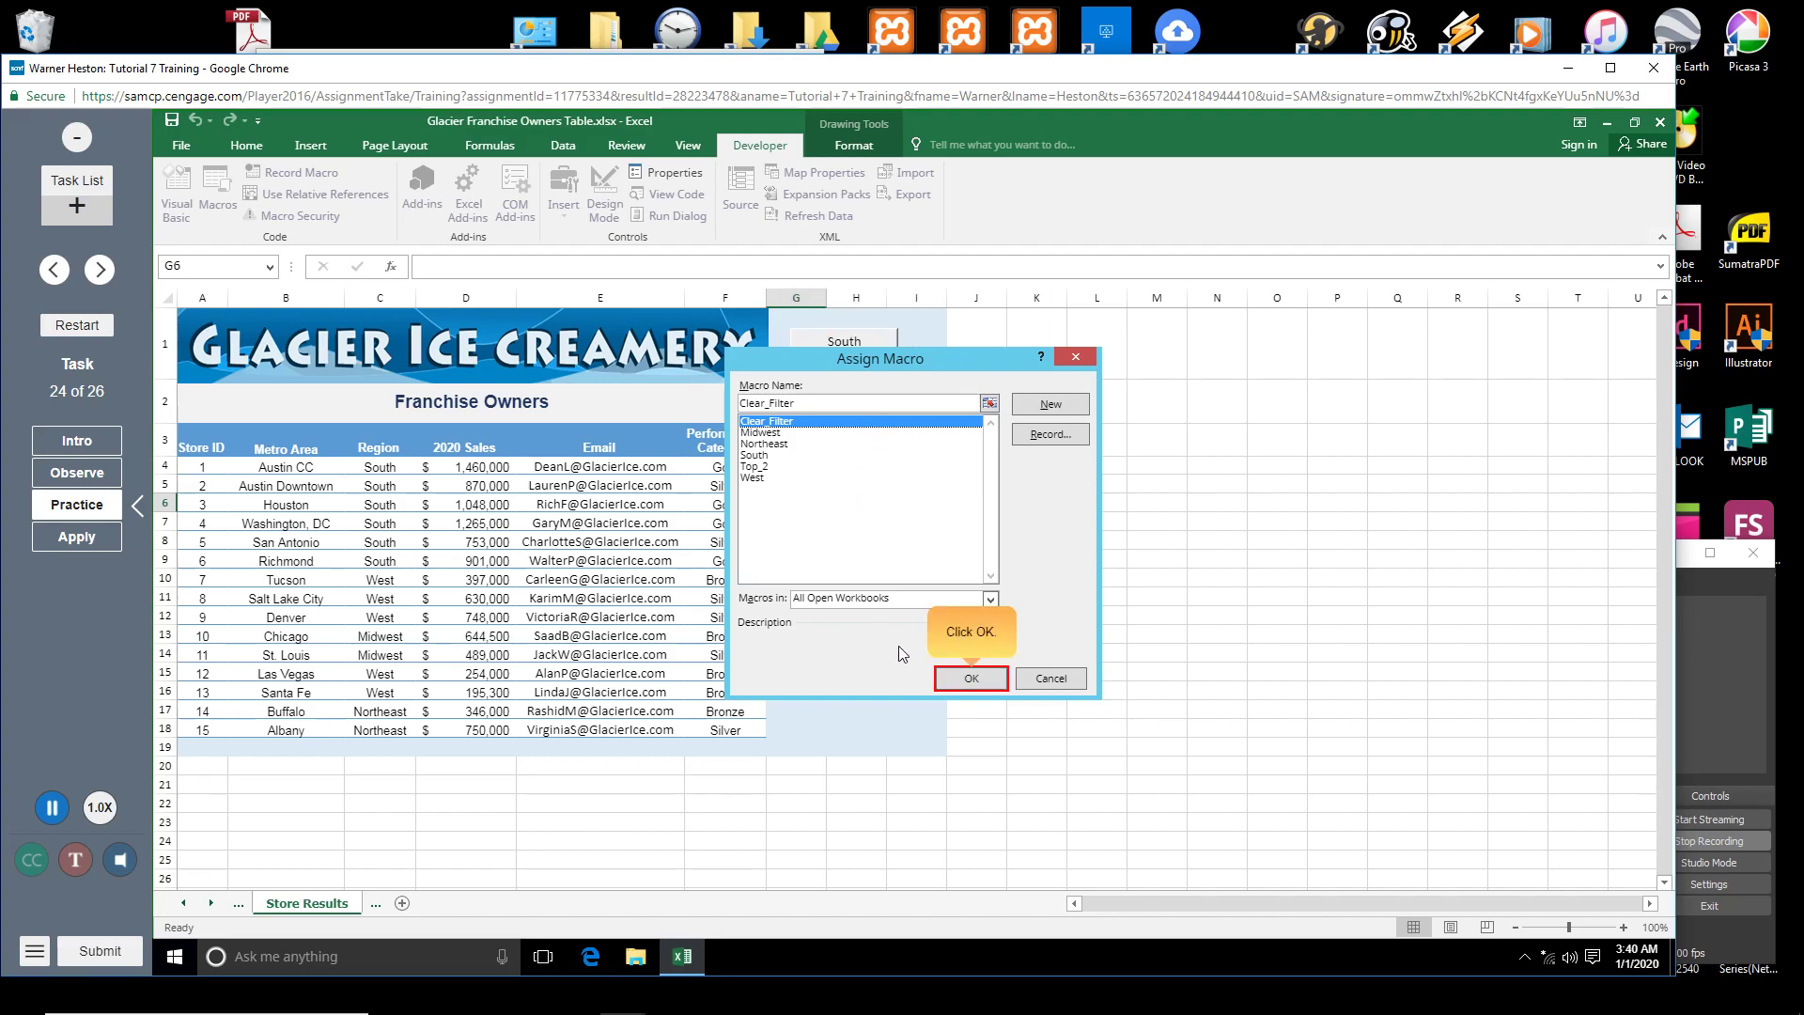
click(970, 678)
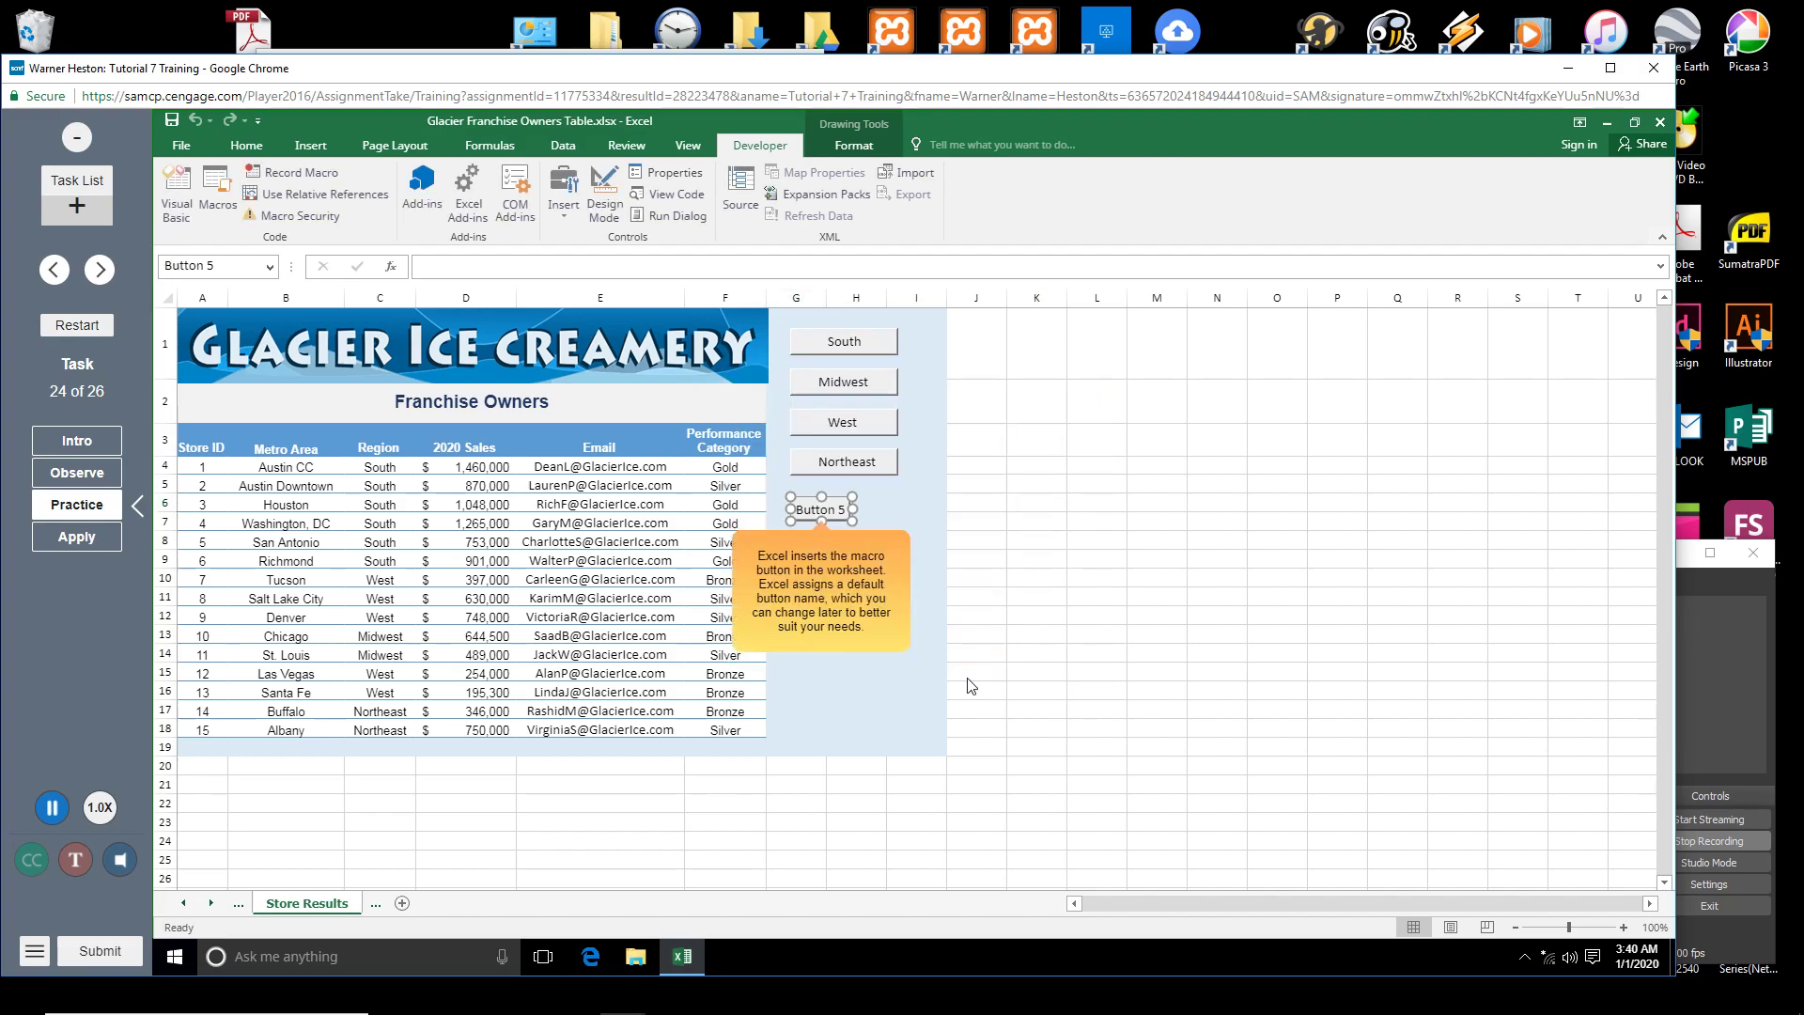
mouse_move(995, 645)
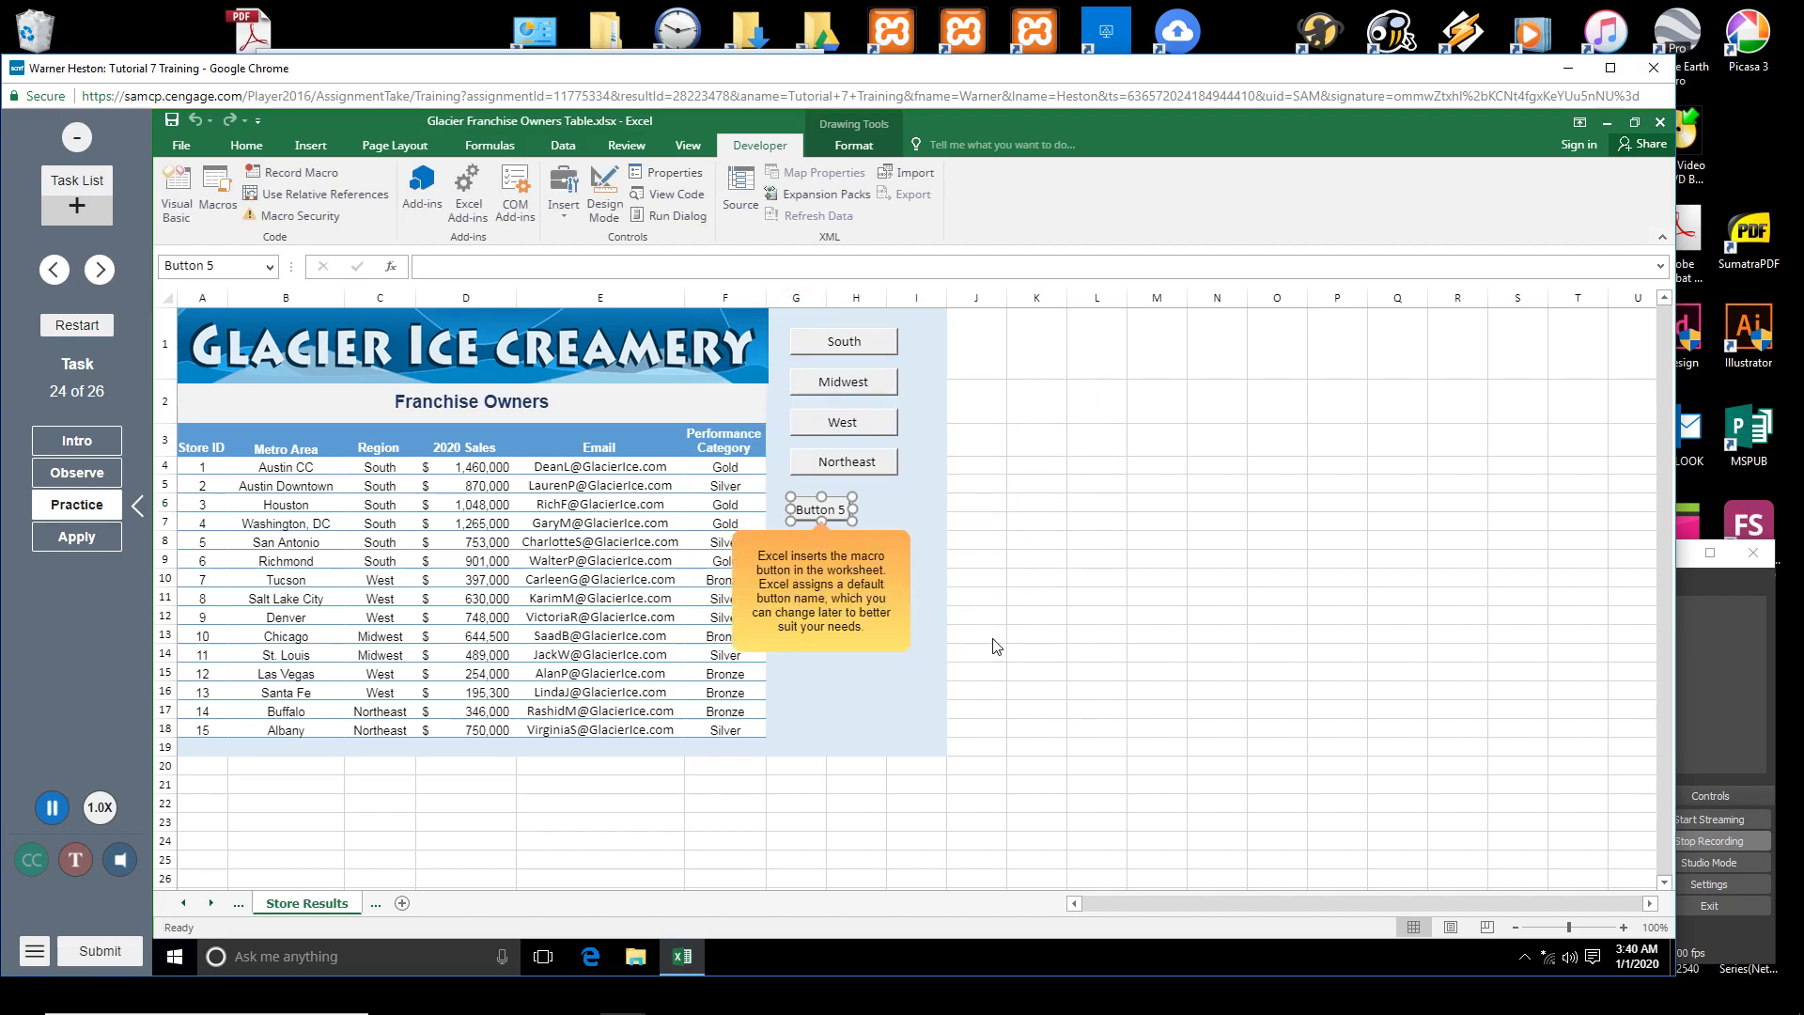